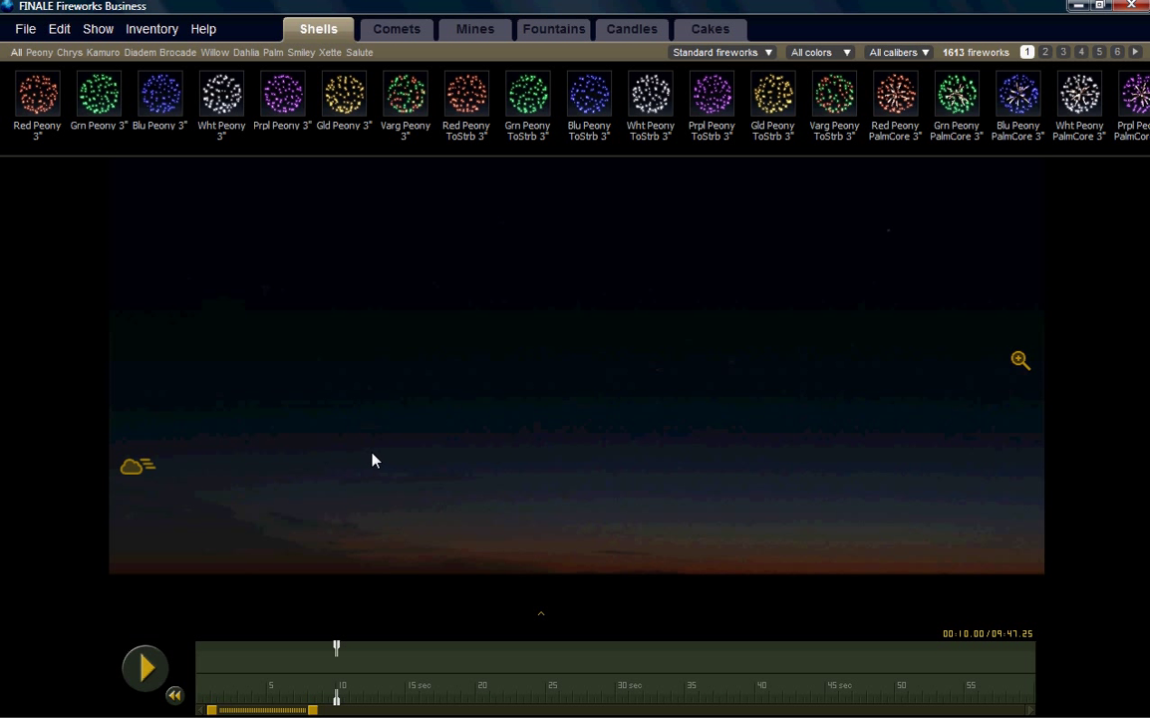
mouse_move(468, 436)
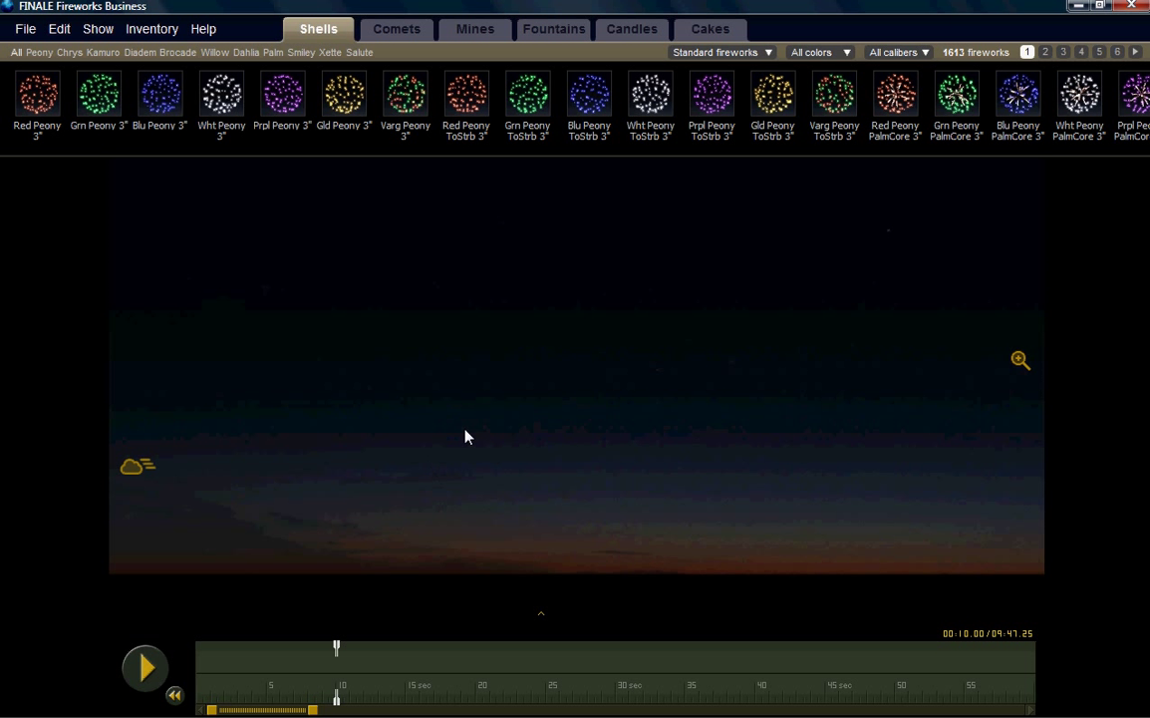
mouse_move(490, 509)
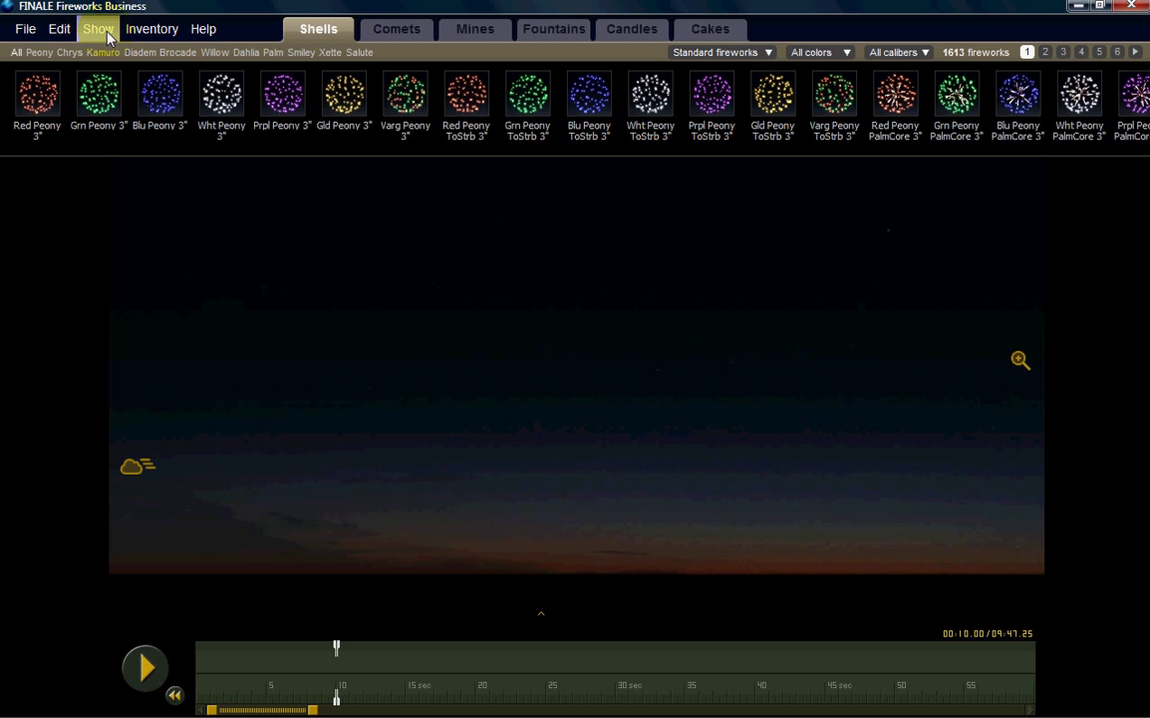
Switch the show background to the Town scene, then to the Honolulu skyline.
left_click(97, 28)
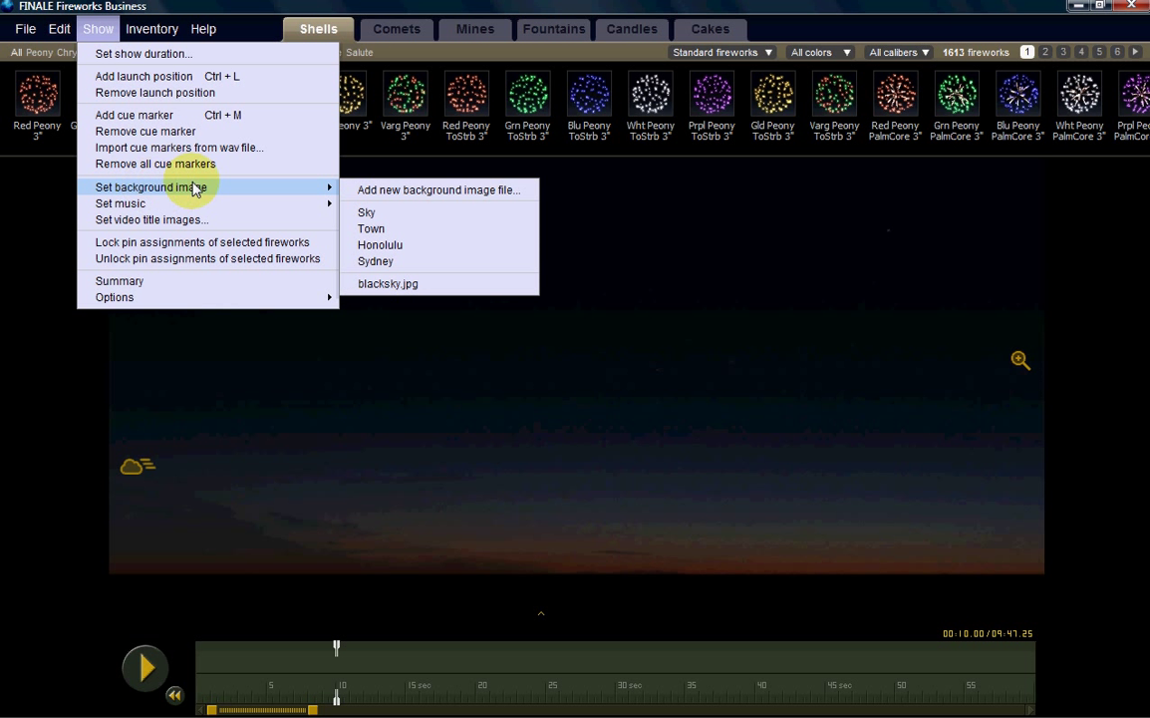
mouse_move(378, 189)
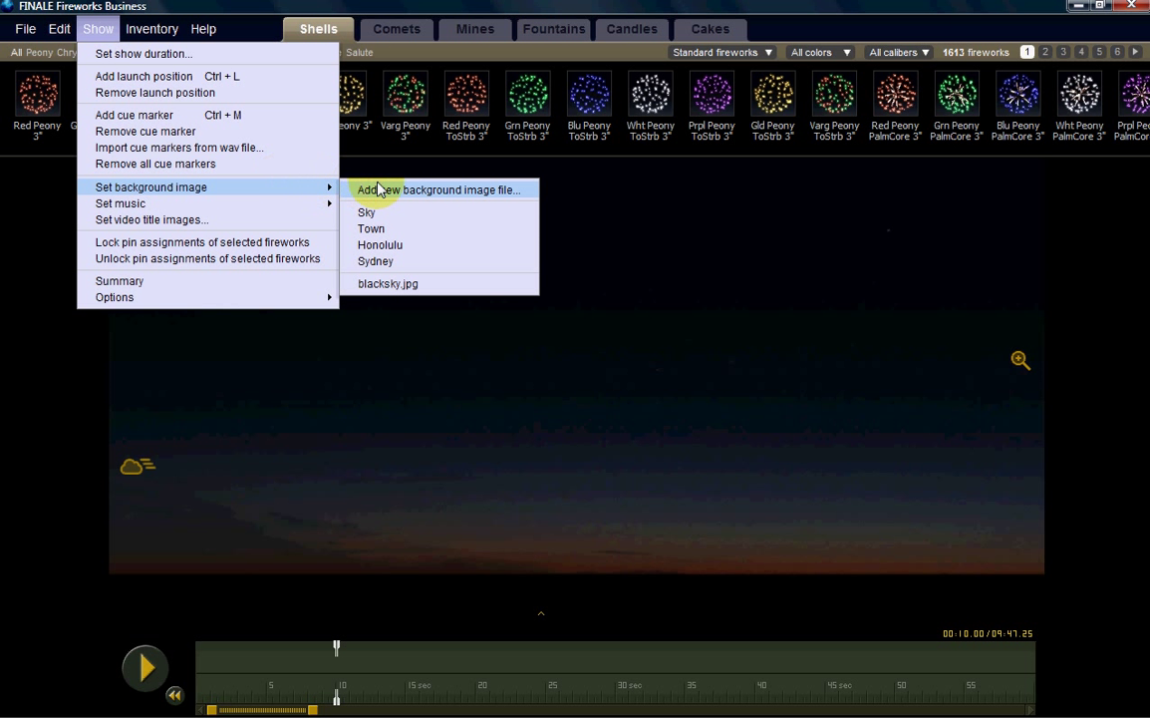
mouse_move(514, 204)
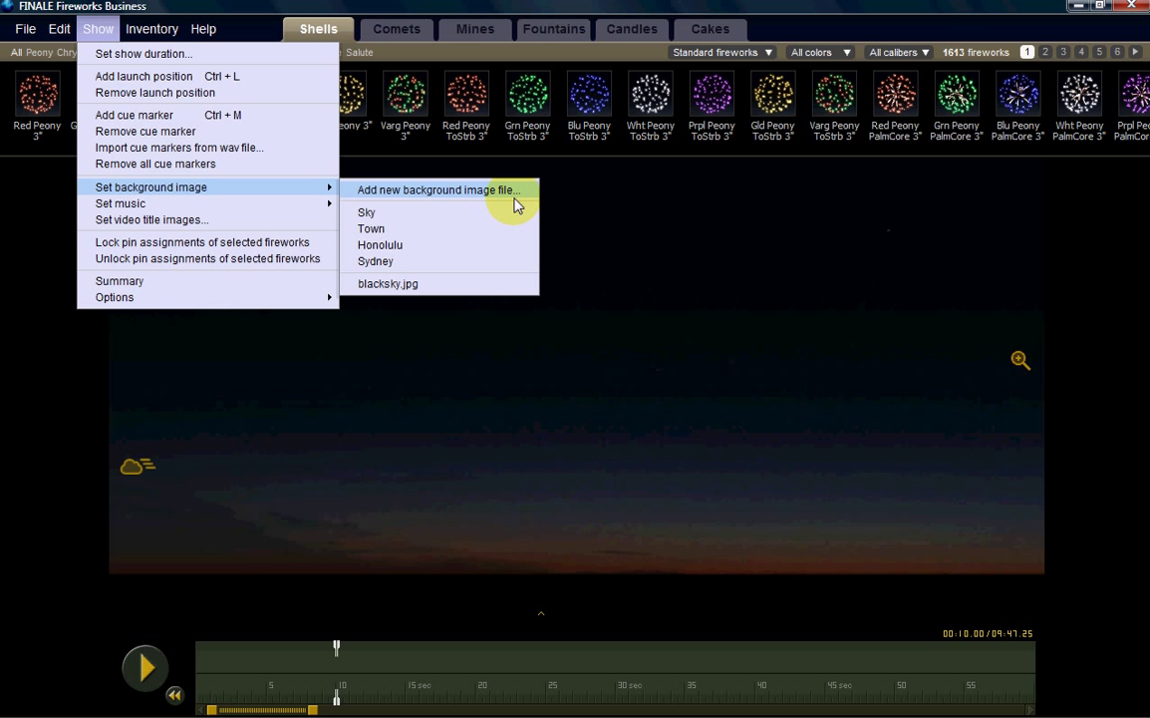
mouse_move(403, 246)
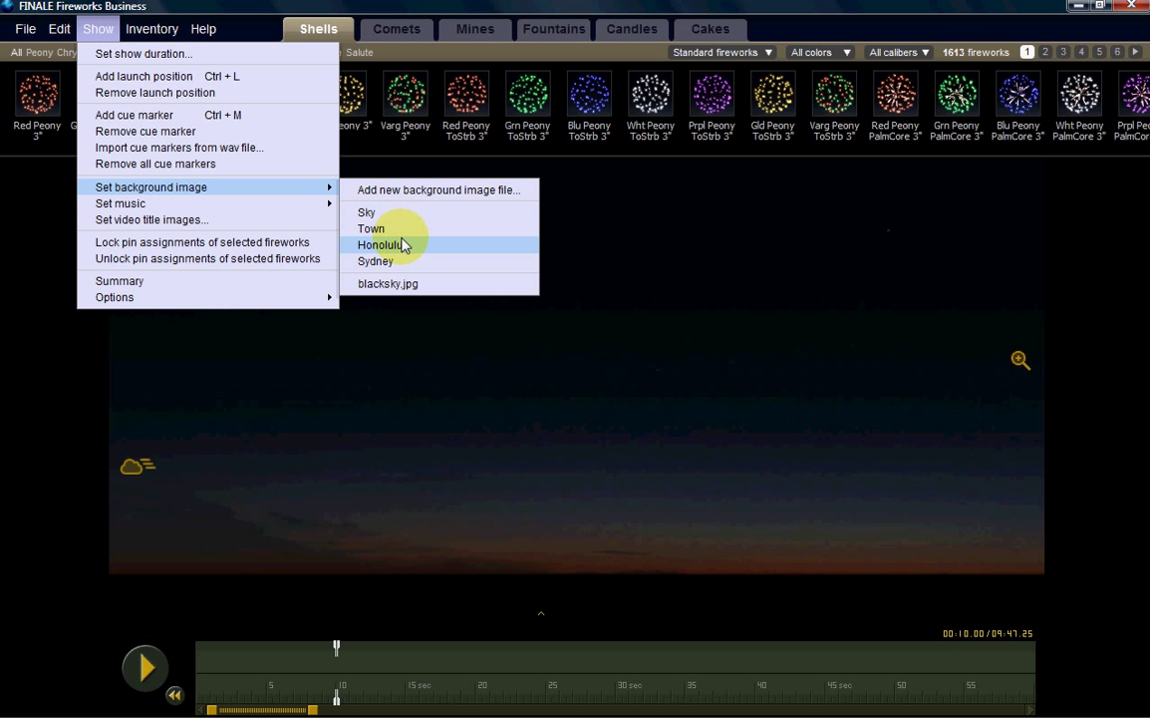
mouse_move(375, 261)
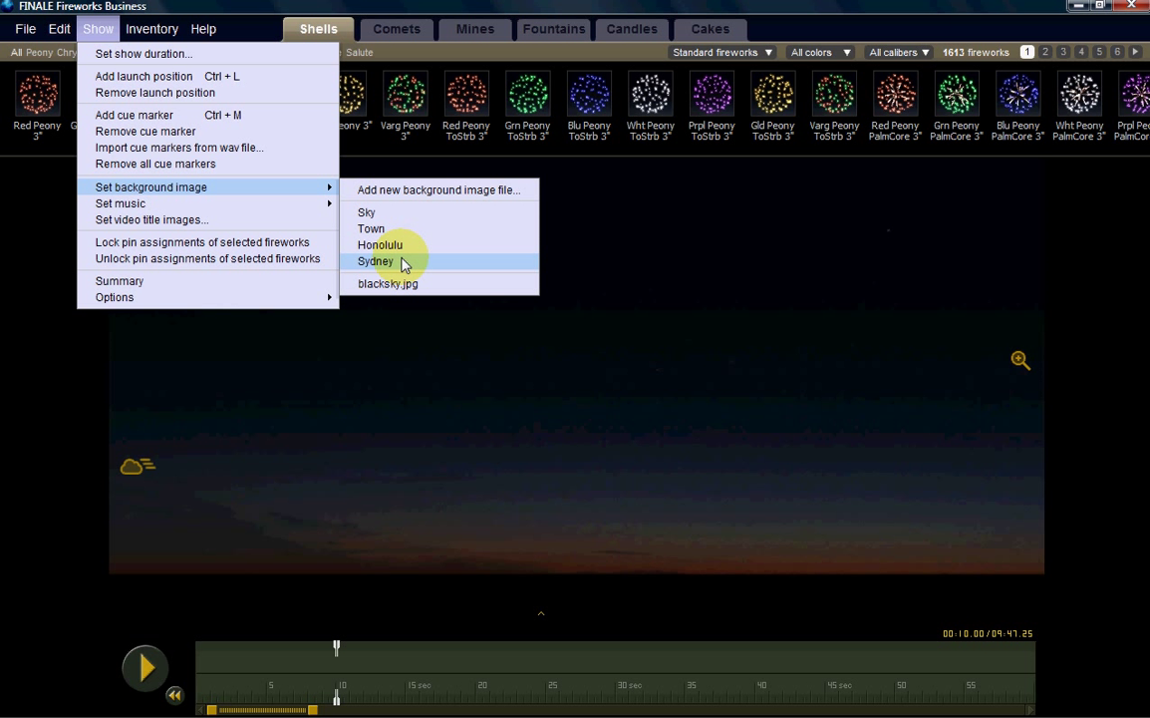
mouse_move(367, 211)
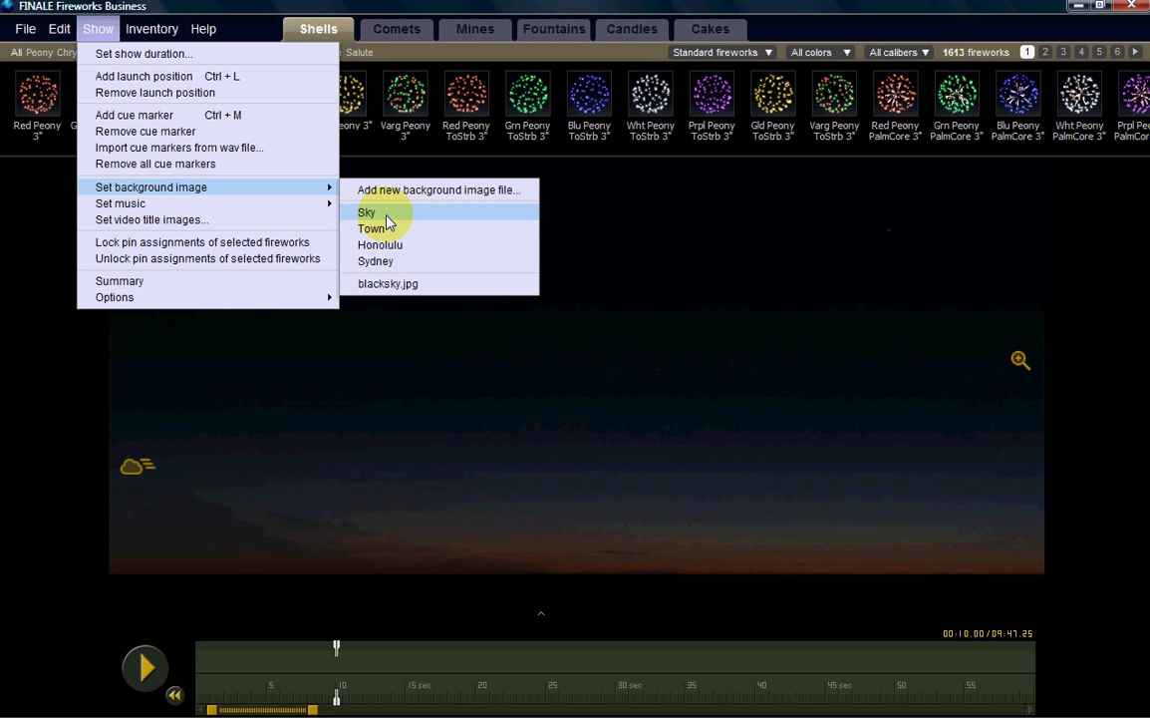
left_click(373, 227)
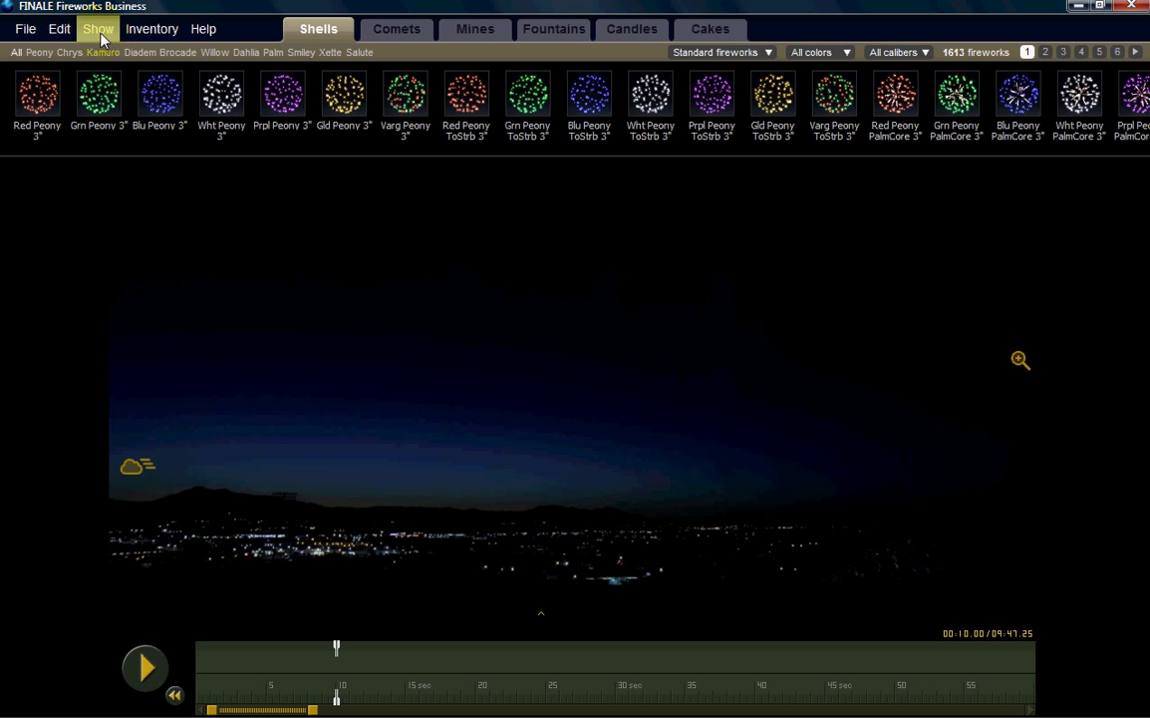
left_click(97, 28)
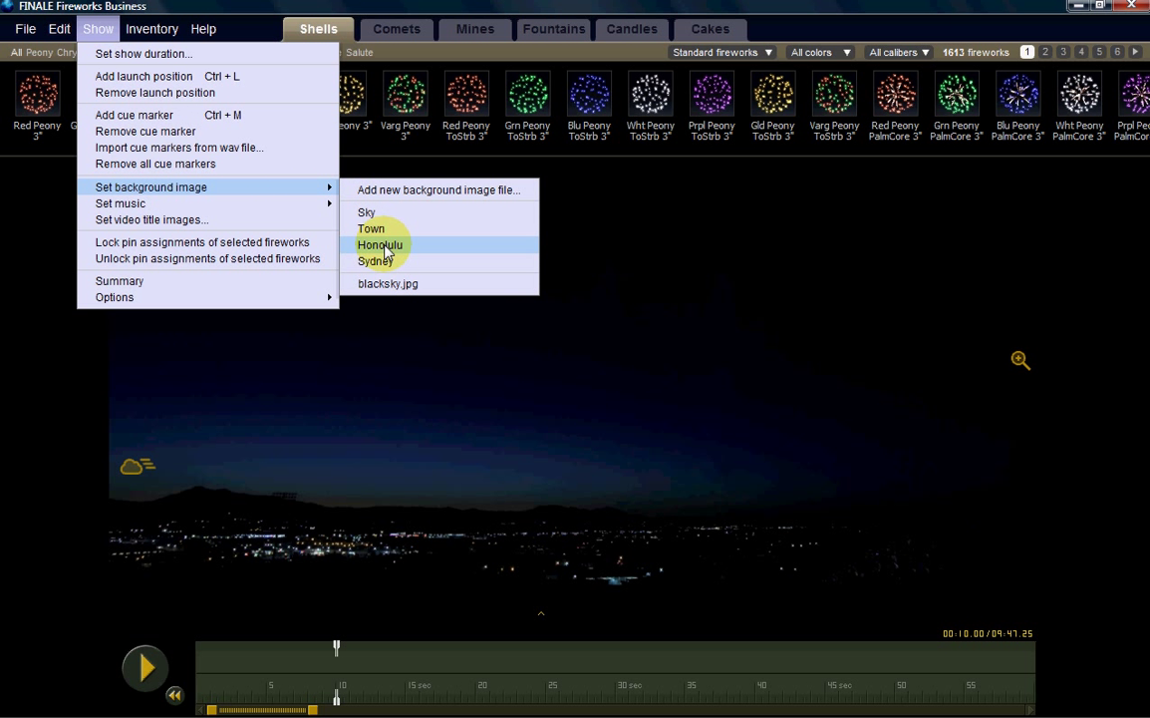
left_click(379, 245)
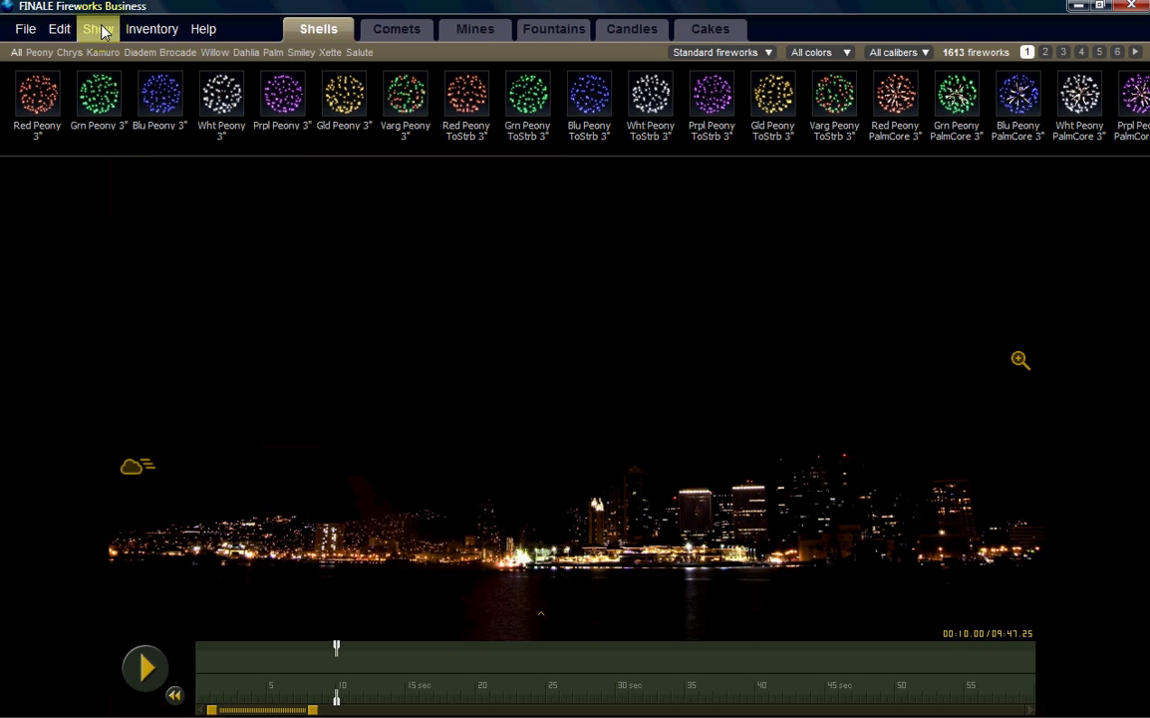
Reveal the background image choices: Sky, Town, Honolulu, Sydney and blacksky.jpg.
left_click(98, 28)
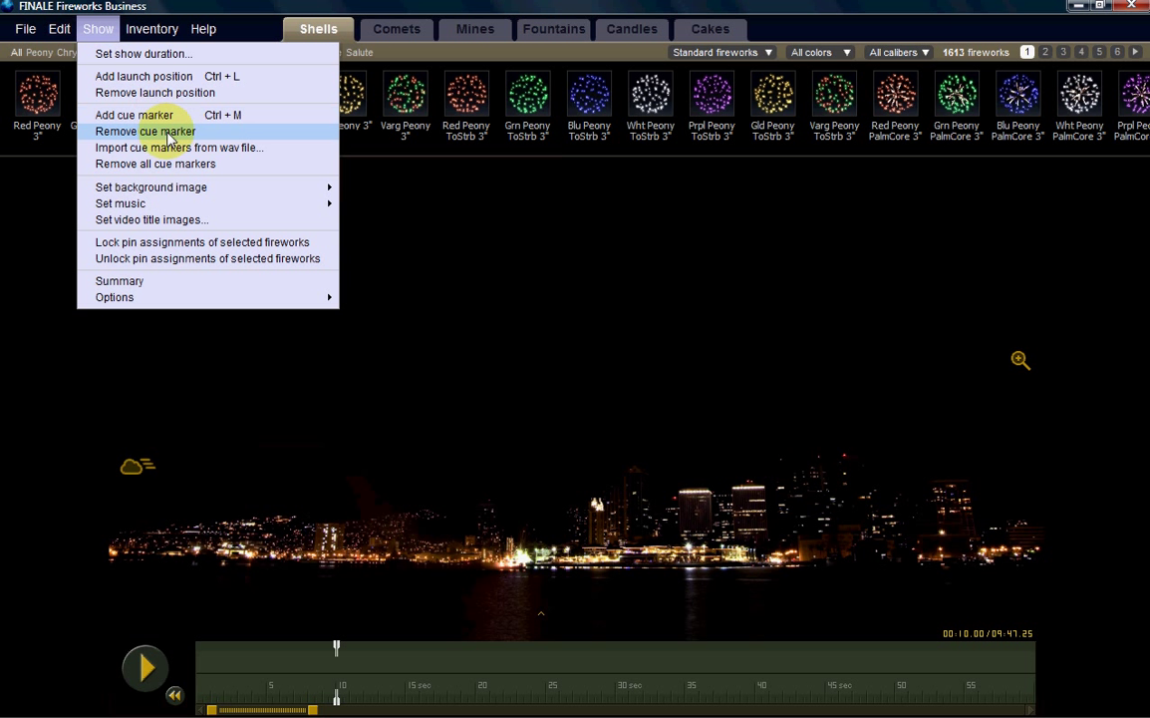
mouse_move(152, 188)
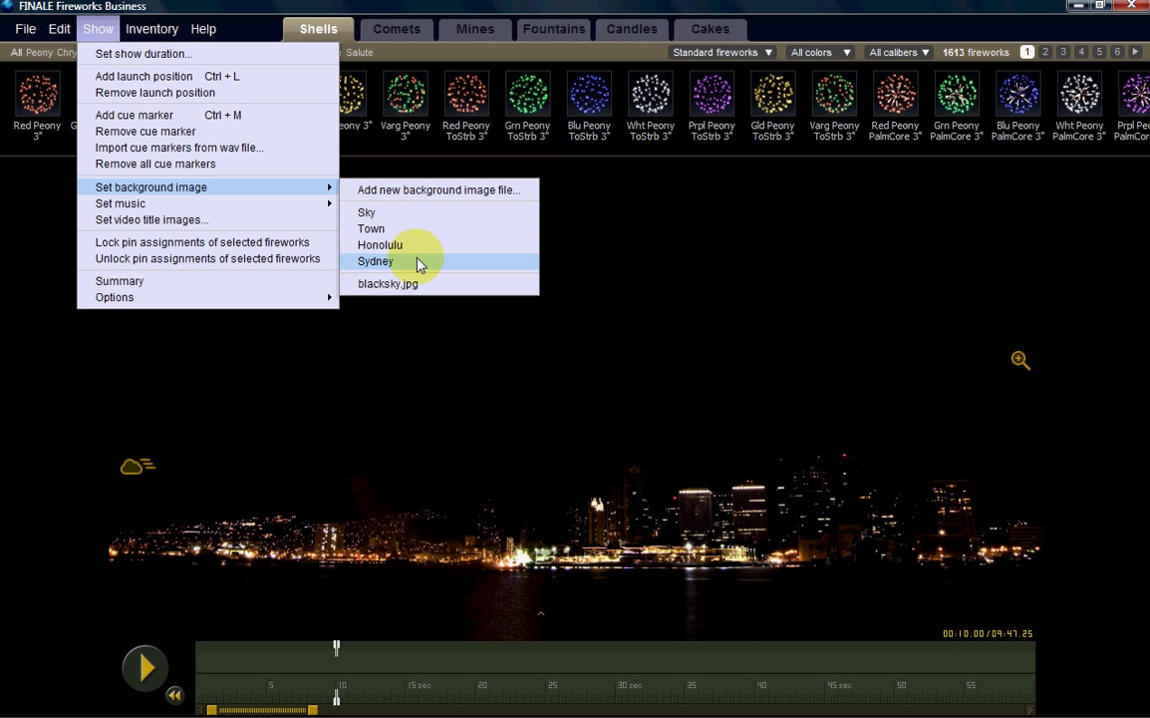
mouse_move(408, 283)
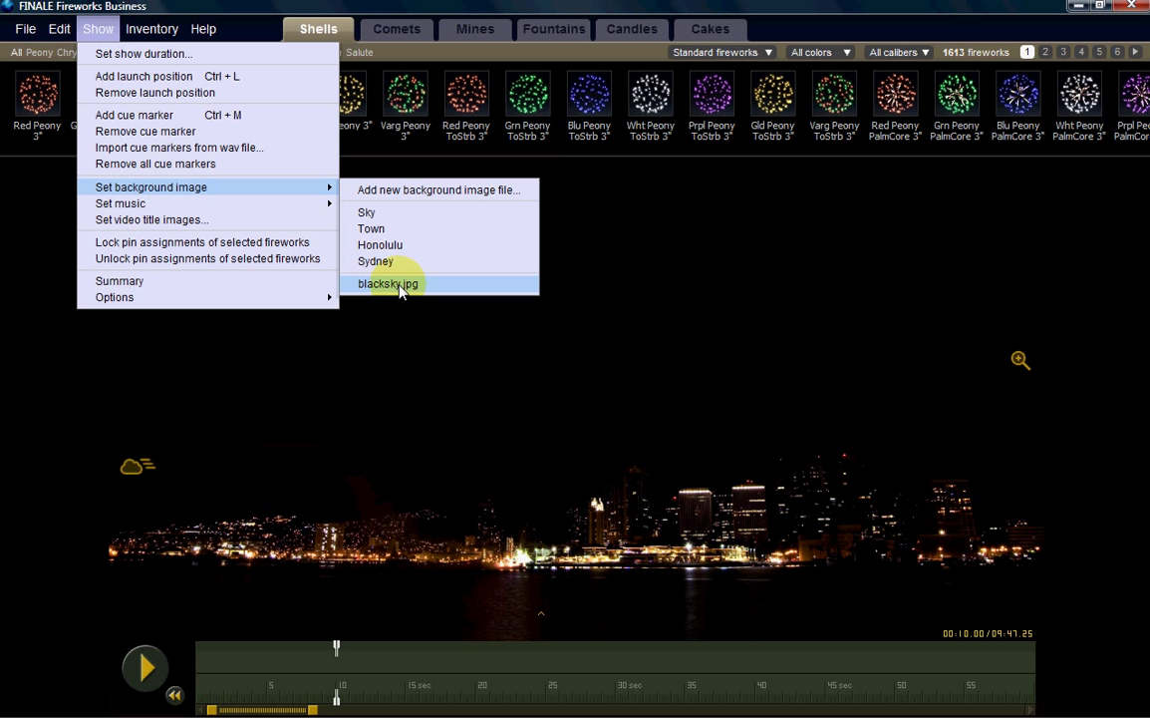
mouse_move(387, 283)
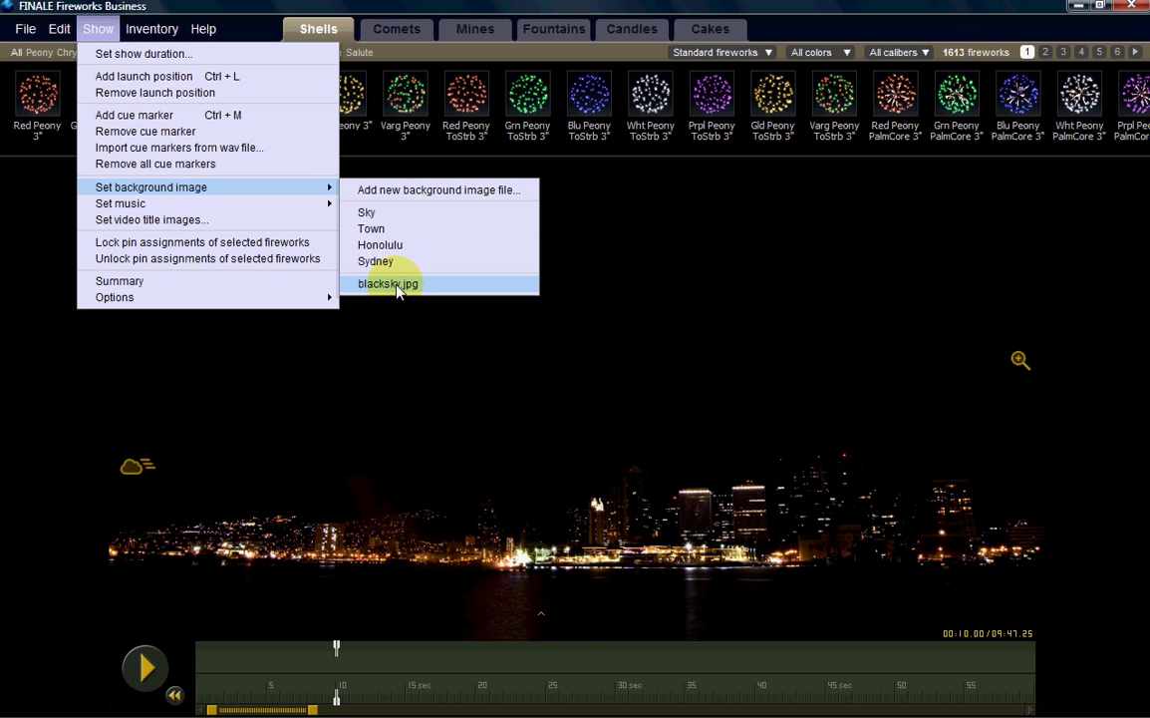
Set the background to blacksky.jpg, then start adding a new background image file.
left_click(387, 283)
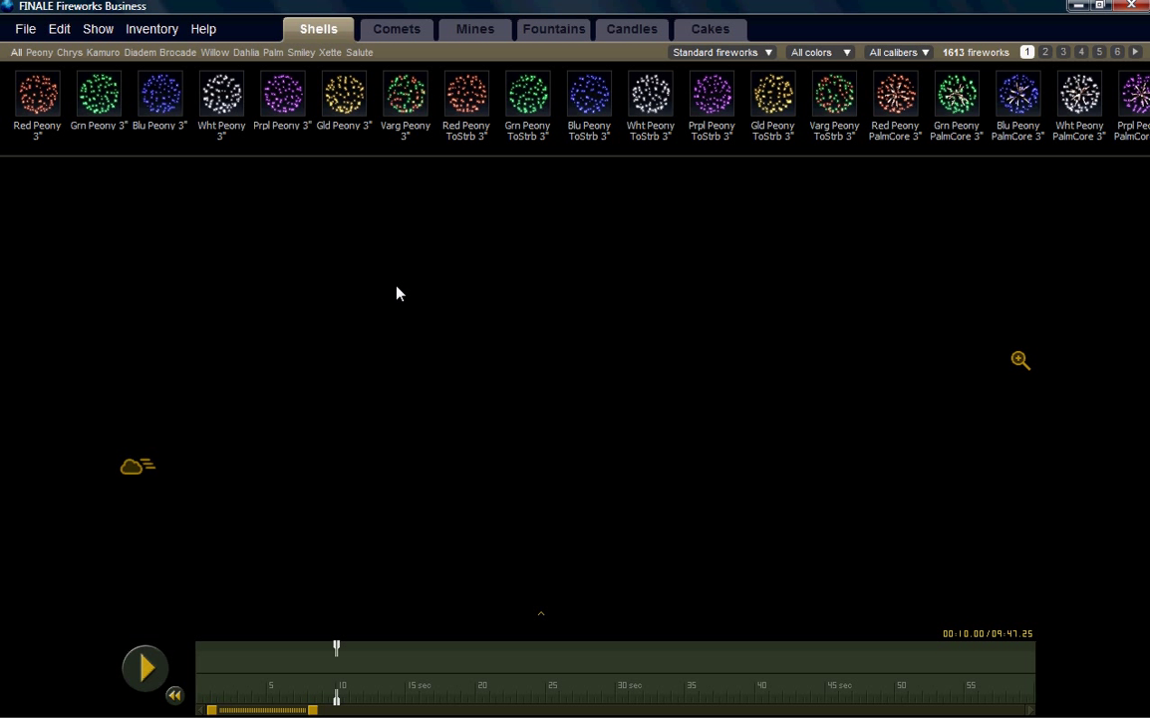
mouse_move(425, 309)
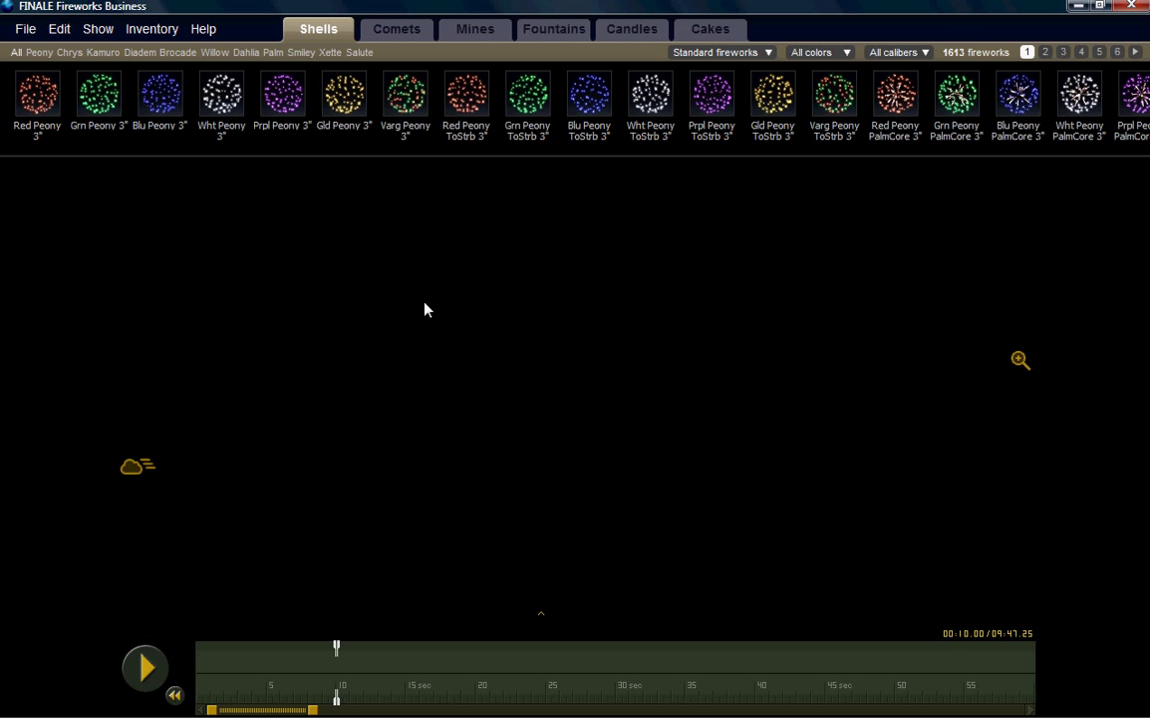
mouse_move(98, 28)
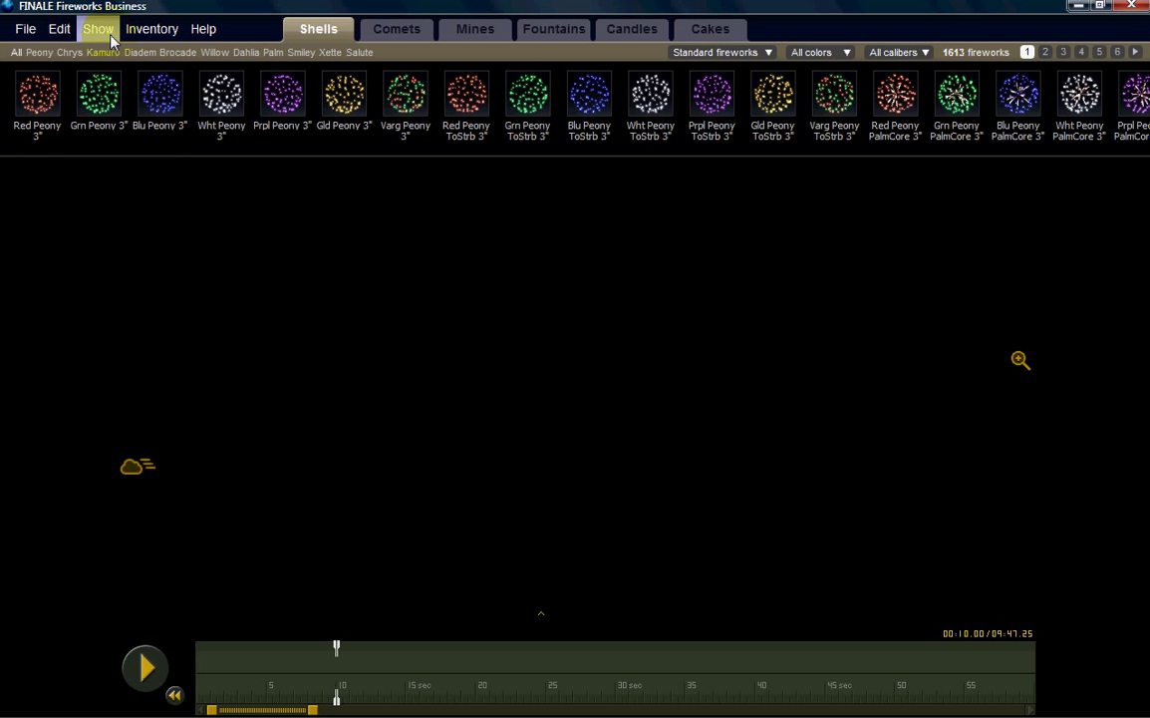
left_click(98, 28)
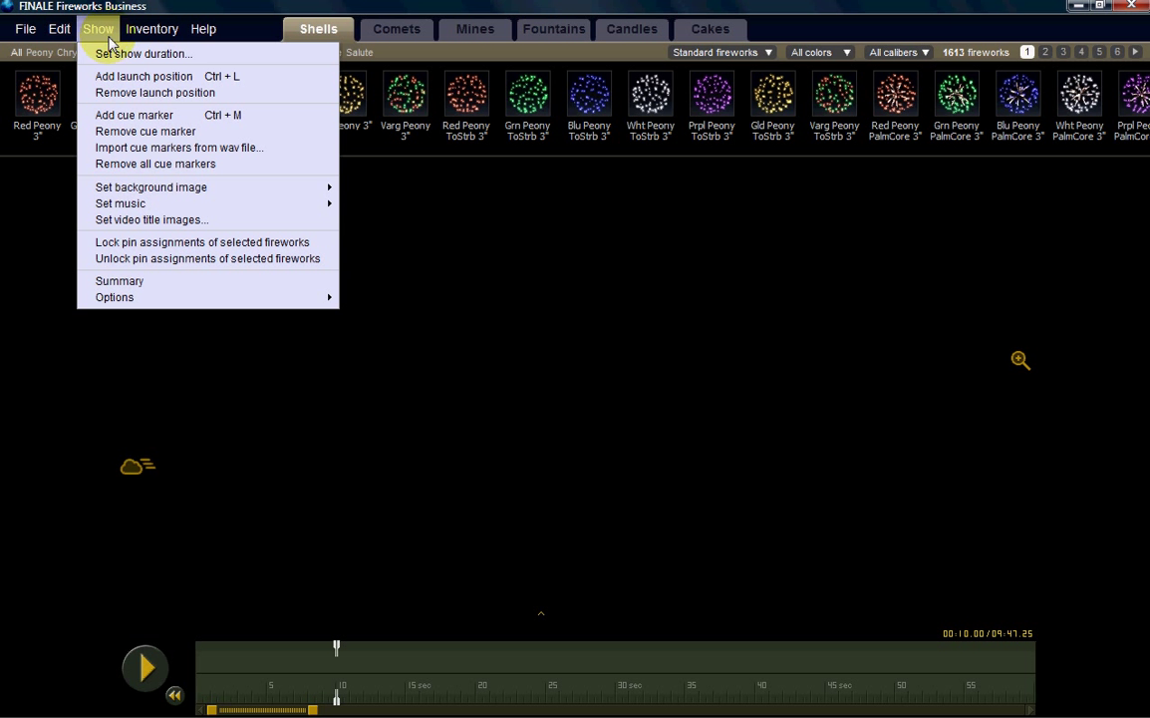
mouse_move(151, 188)
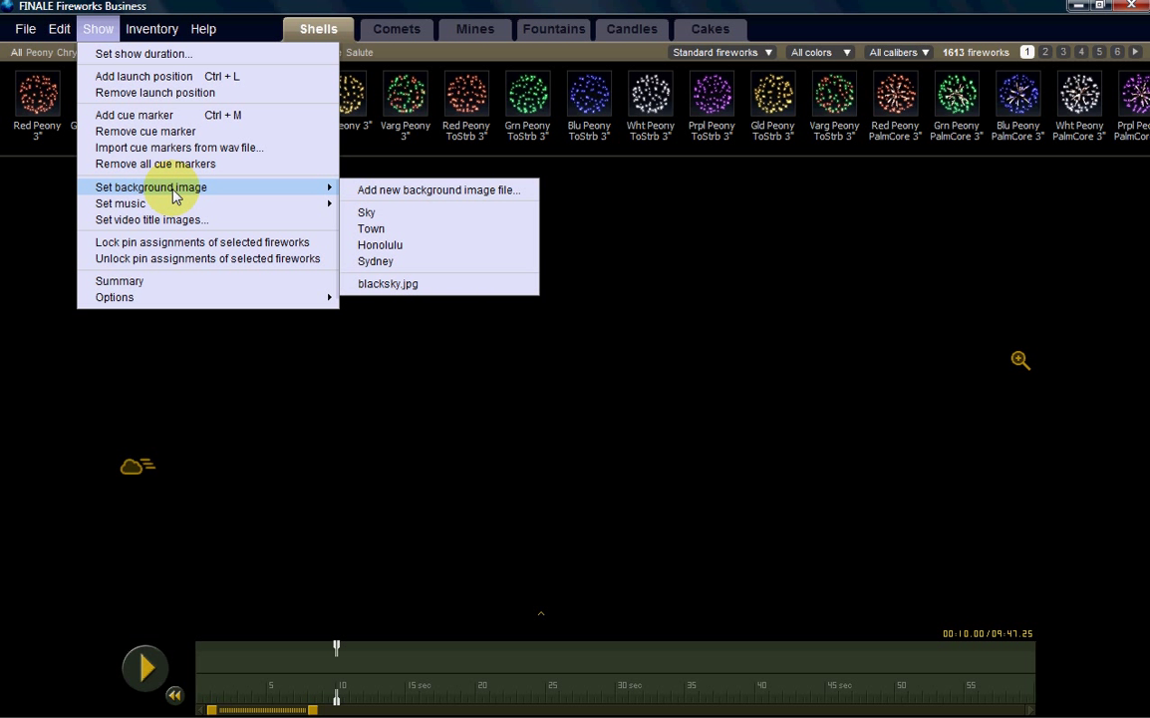
mouse_move(399, 189)
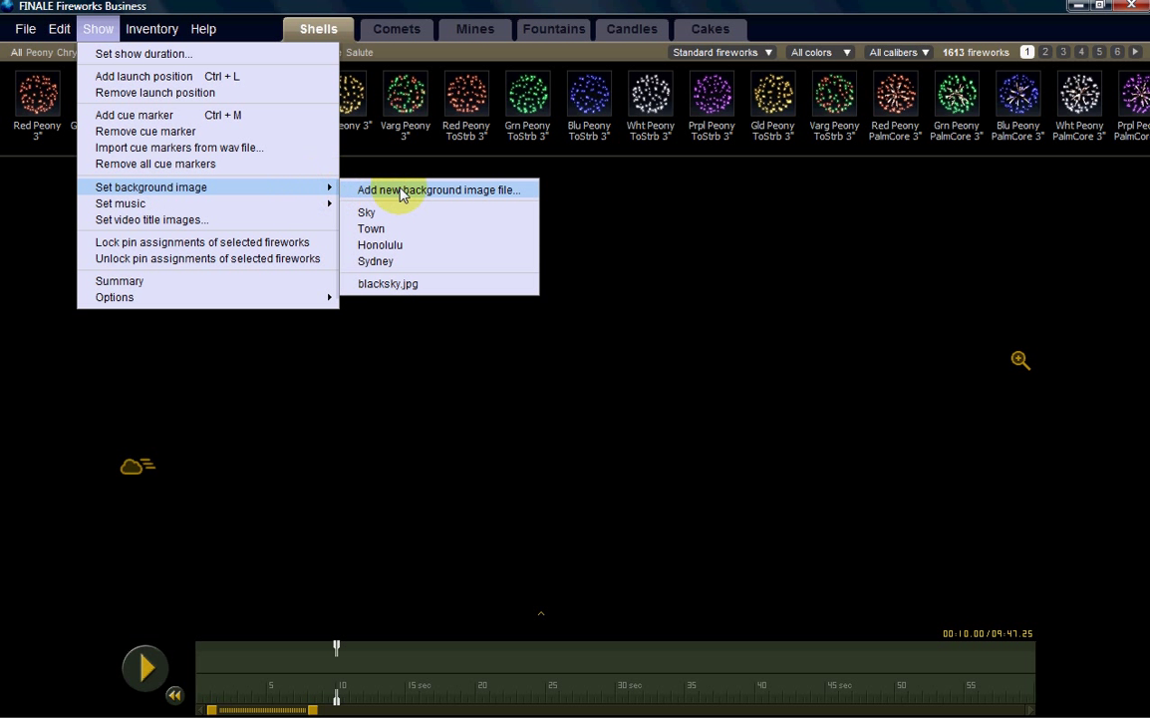
left_click(439, 189)
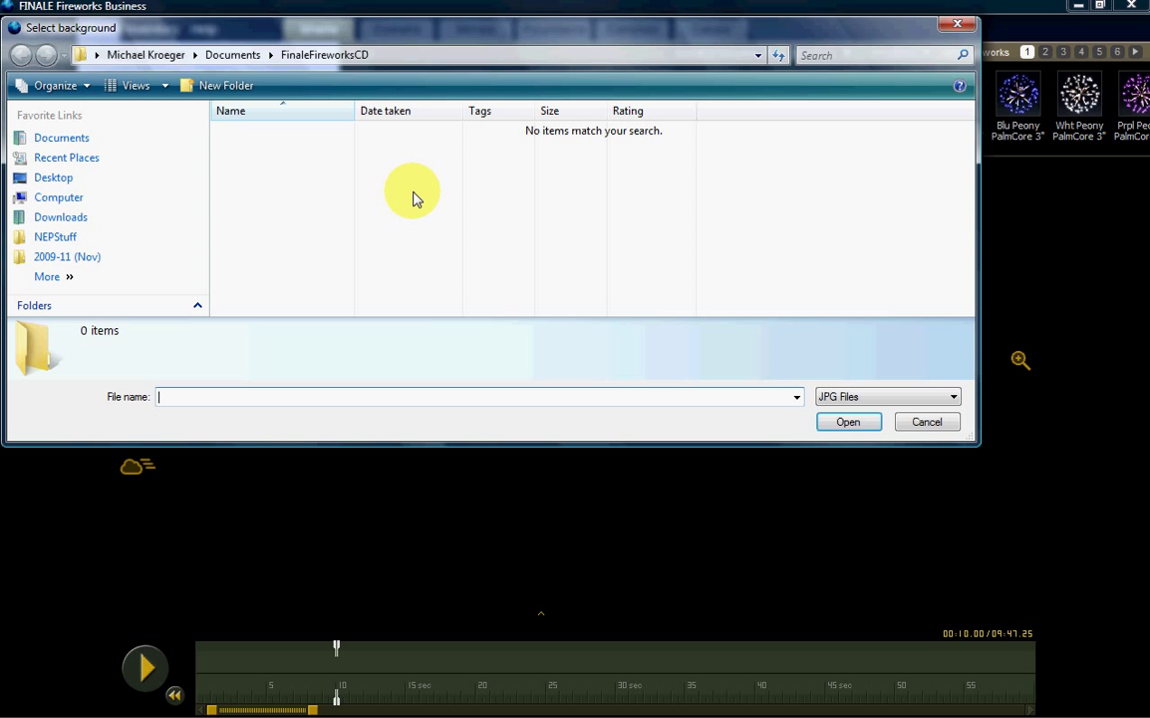
mouse_move(406, 235)
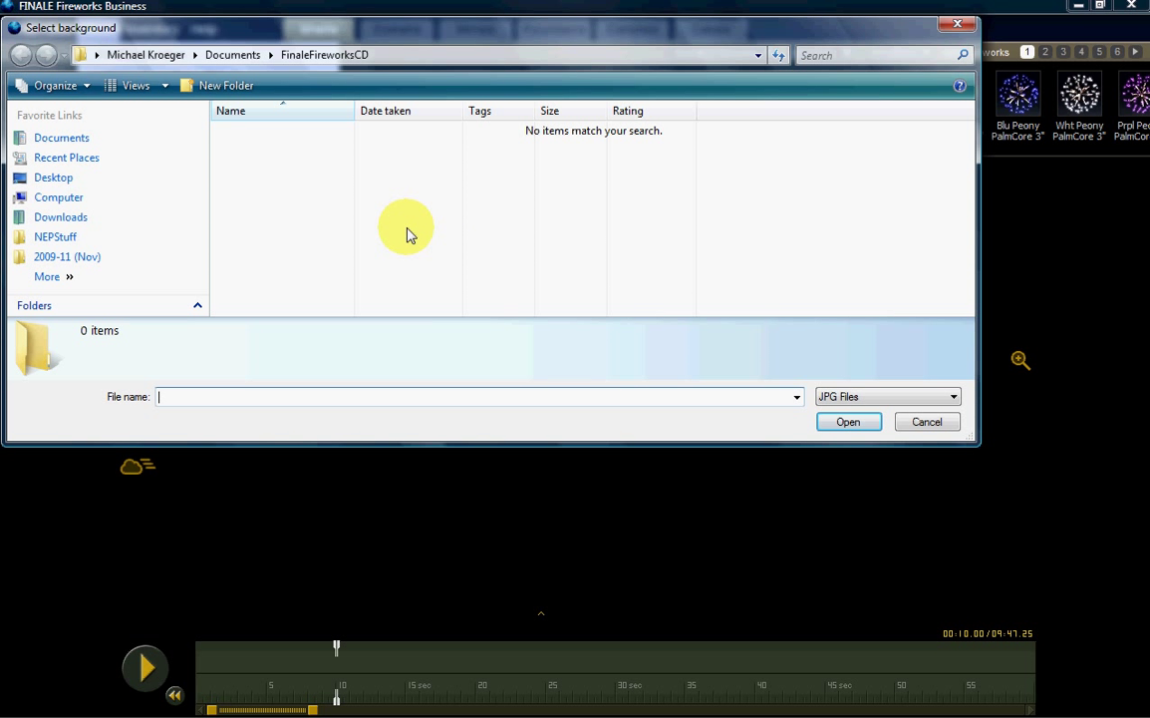
mouse_move(901, 381)
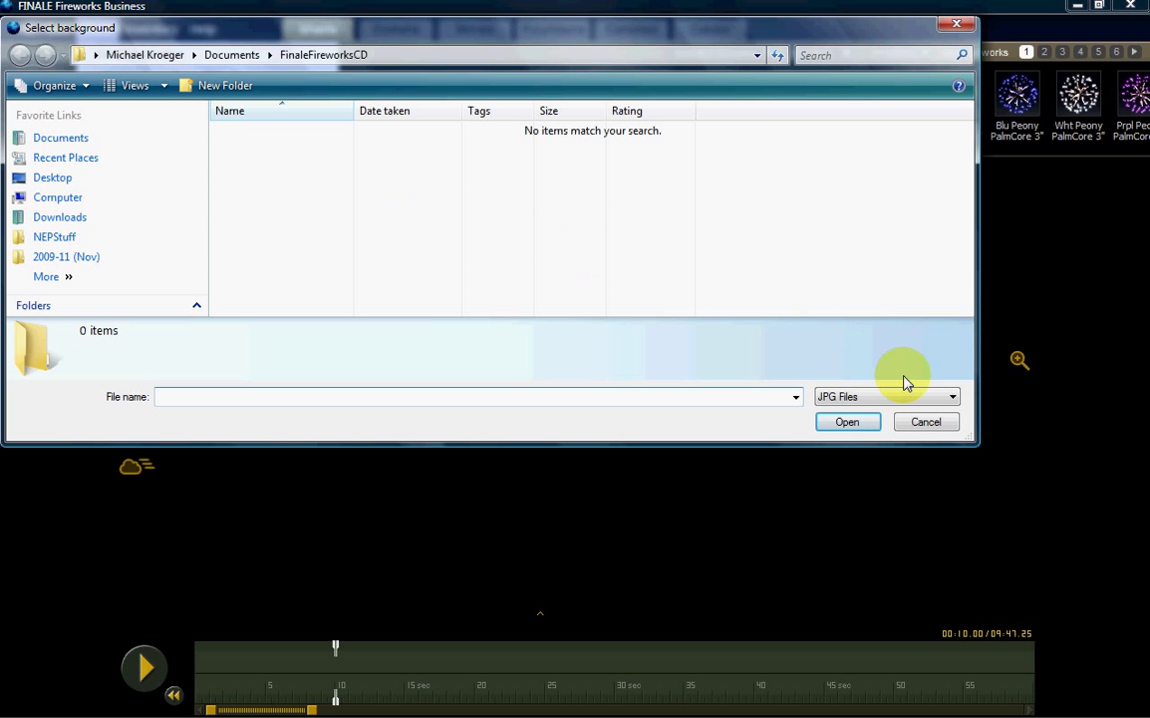
Reveal the Select background dialog's file-type choices, showing only JPG Files.
left_click(951, 394)
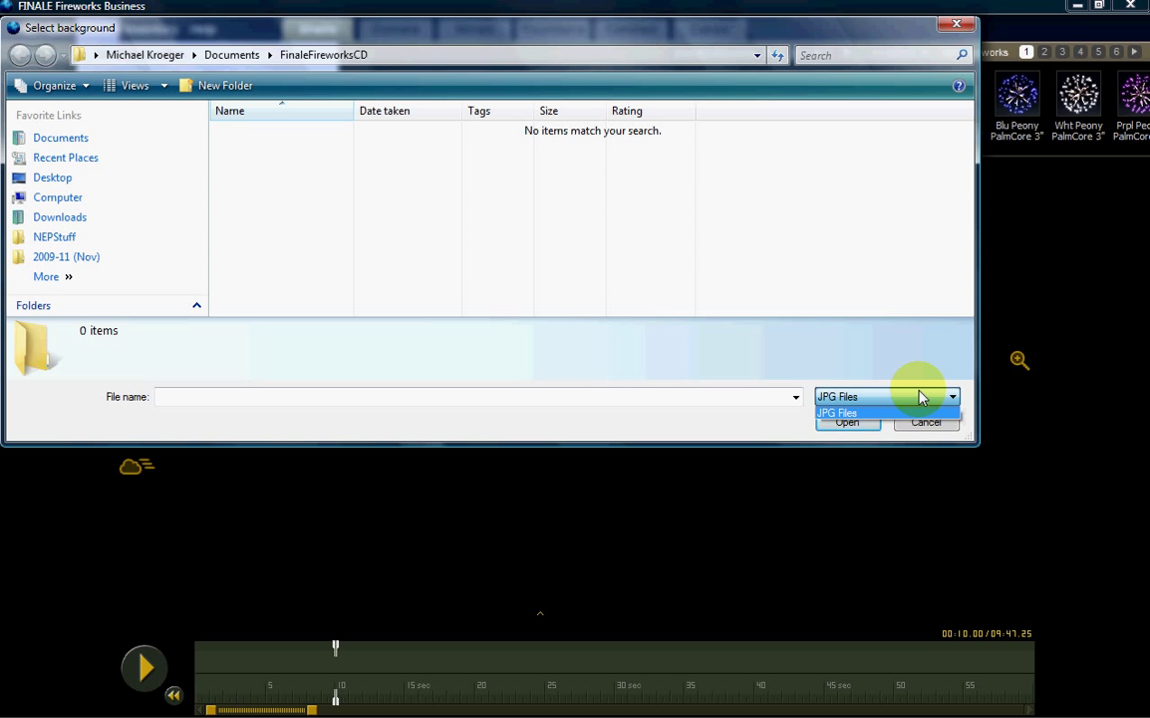